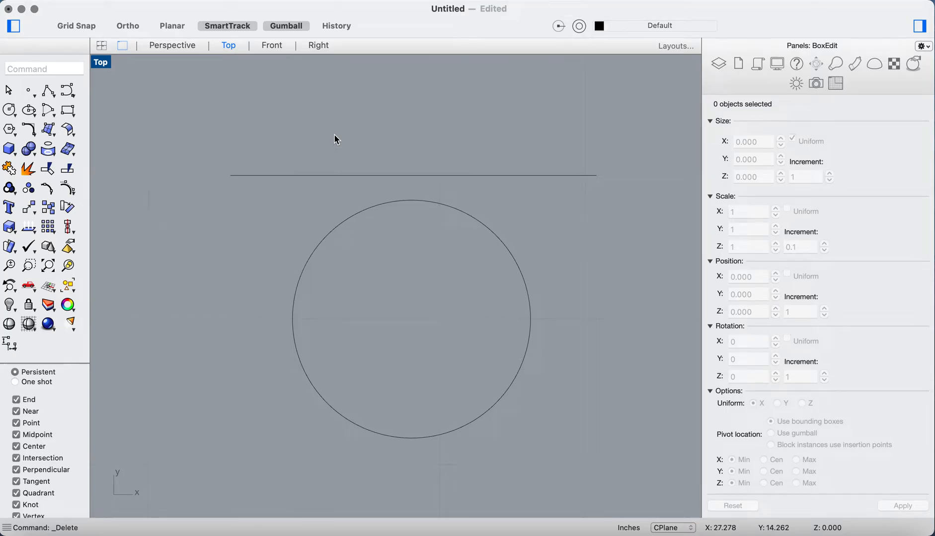
mouse_move(386, 194)
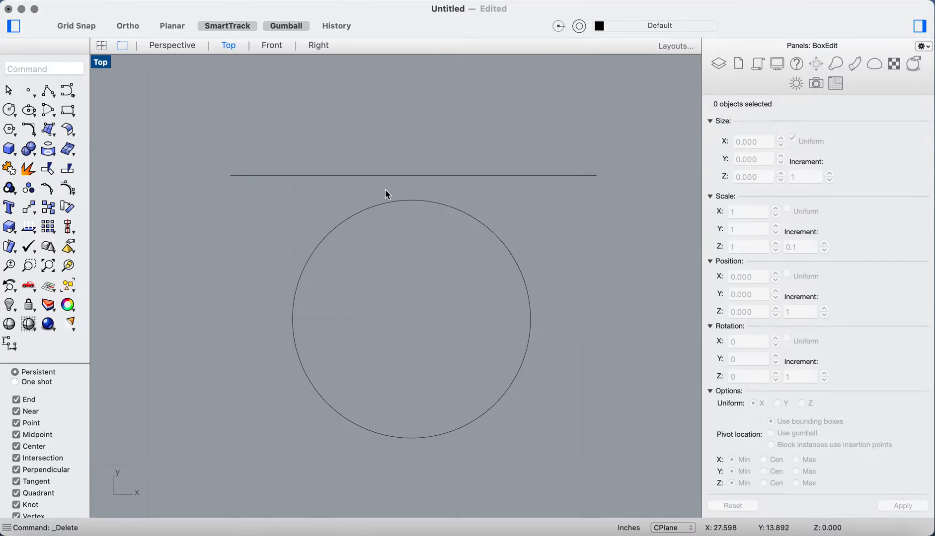
mouse_move(409, 204)
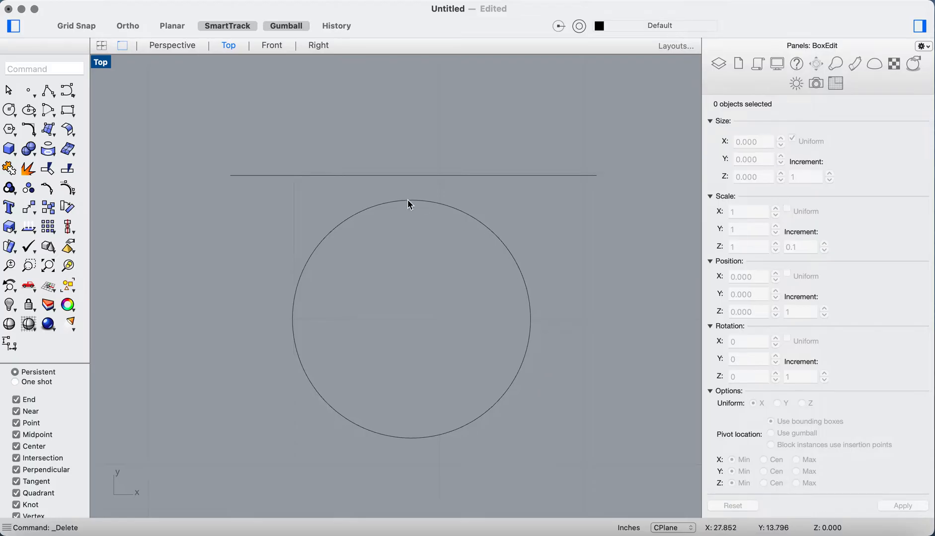
mouse_move(449, 198)
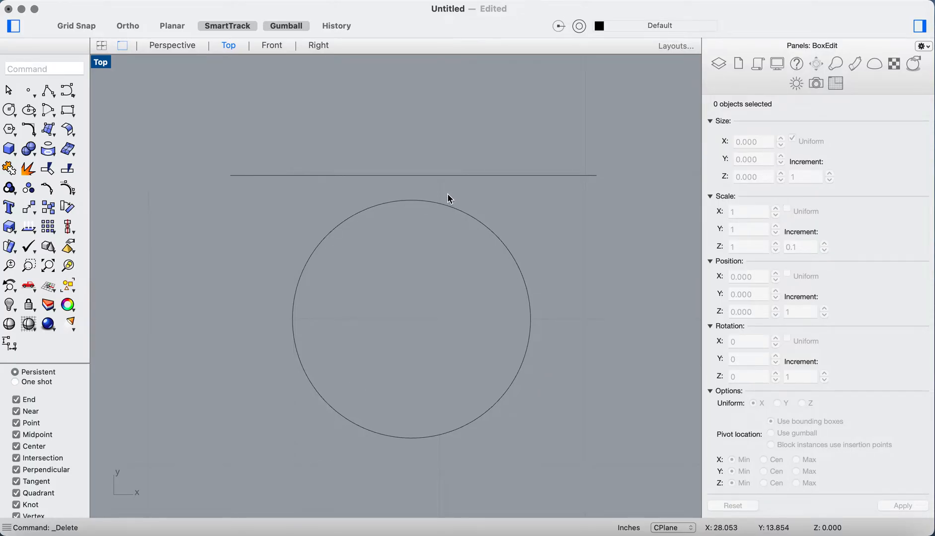
mouse_move(451, 208)
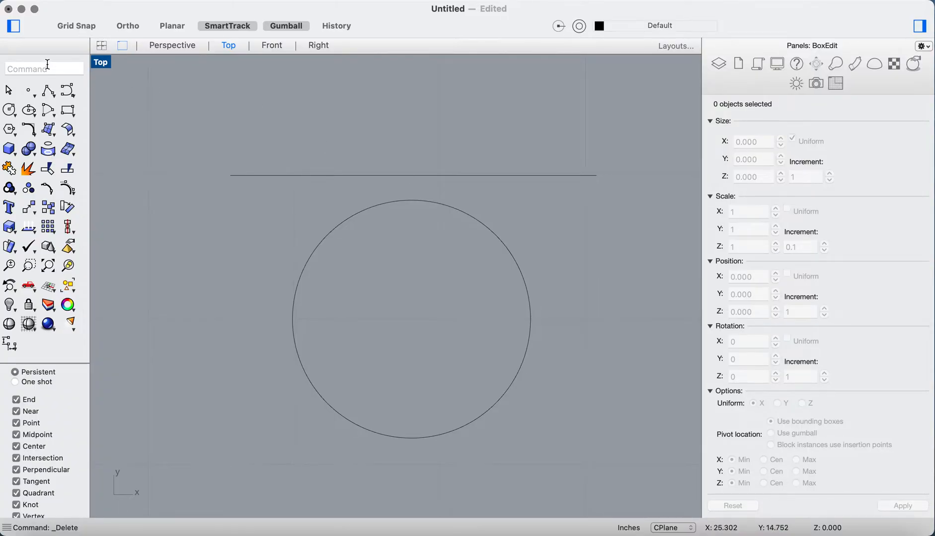
mouse_move(278, 175)
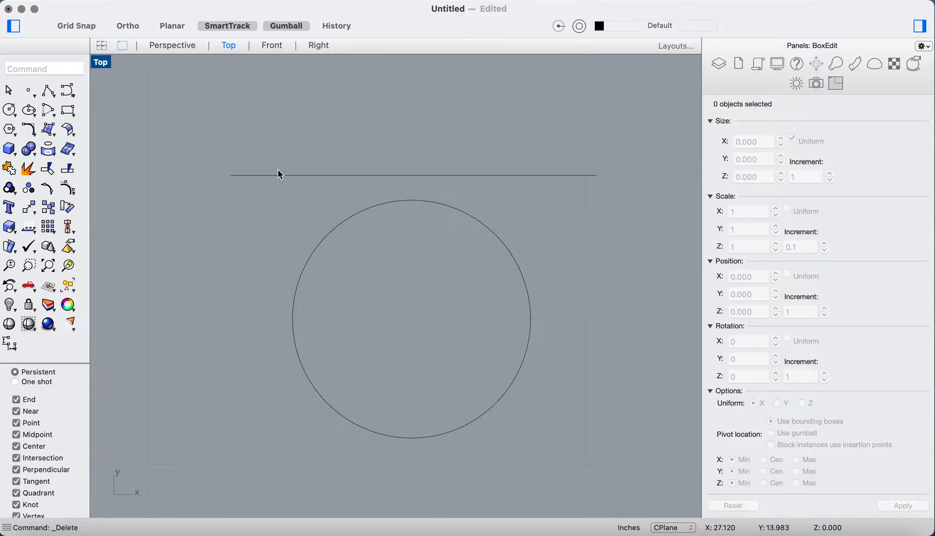
mouse_move(532, 195)
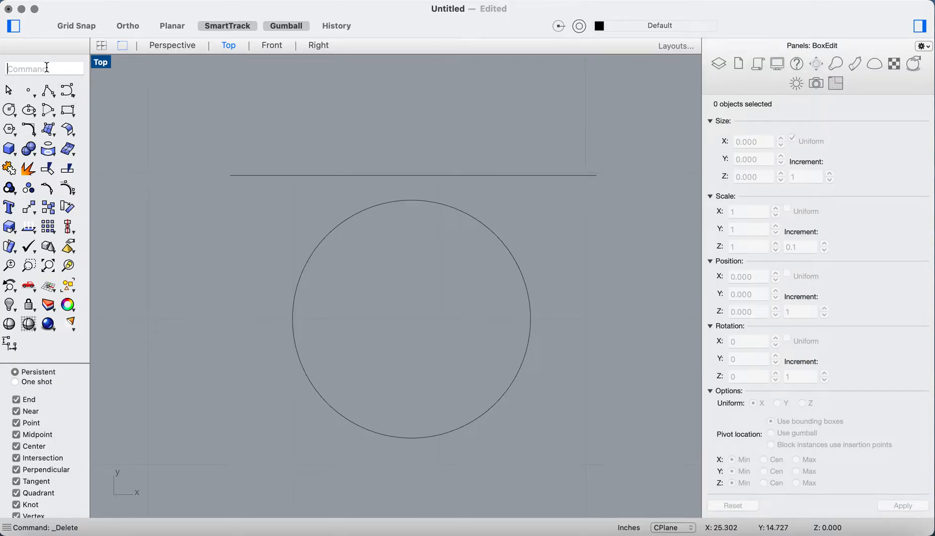
Create the phrase 'flowing text along a cuve in arial' as Arial curves via the Text command
text(Text)
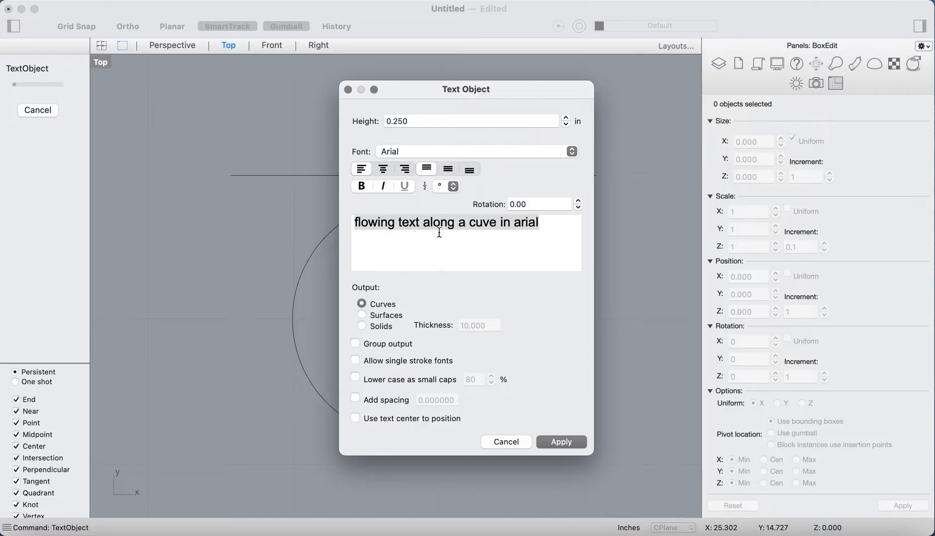
mouse_move(507, 230)
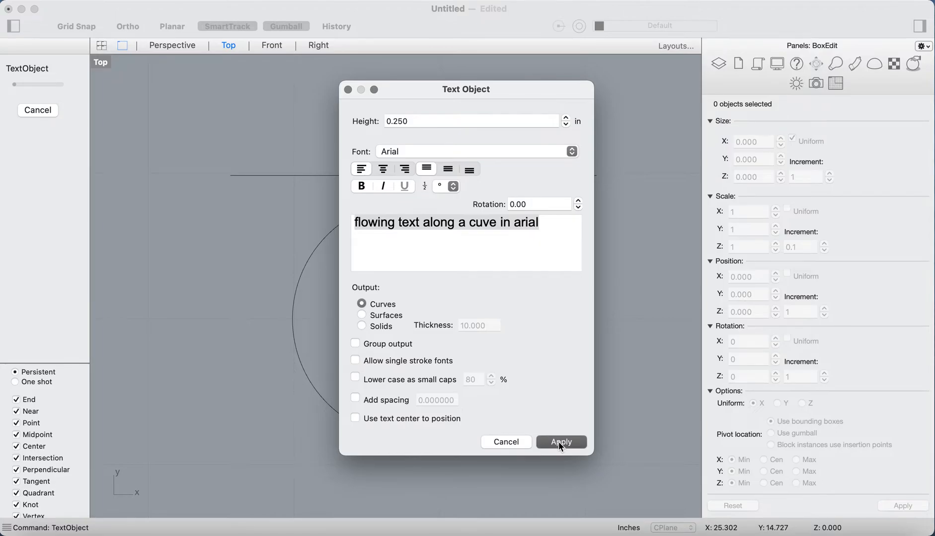
click(560, 443)
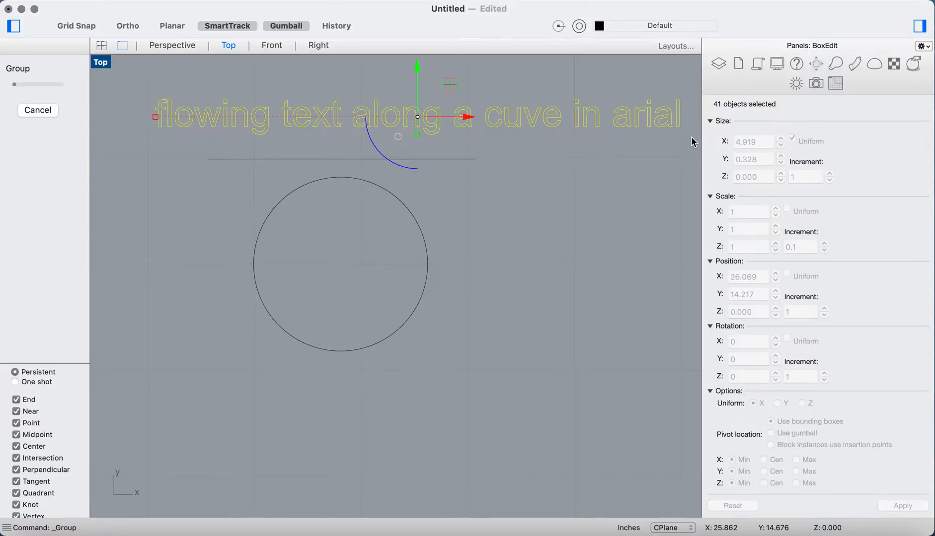
Place the text above the line and select all 41 curves for a 2.5 X-size resize
click(491, 84)
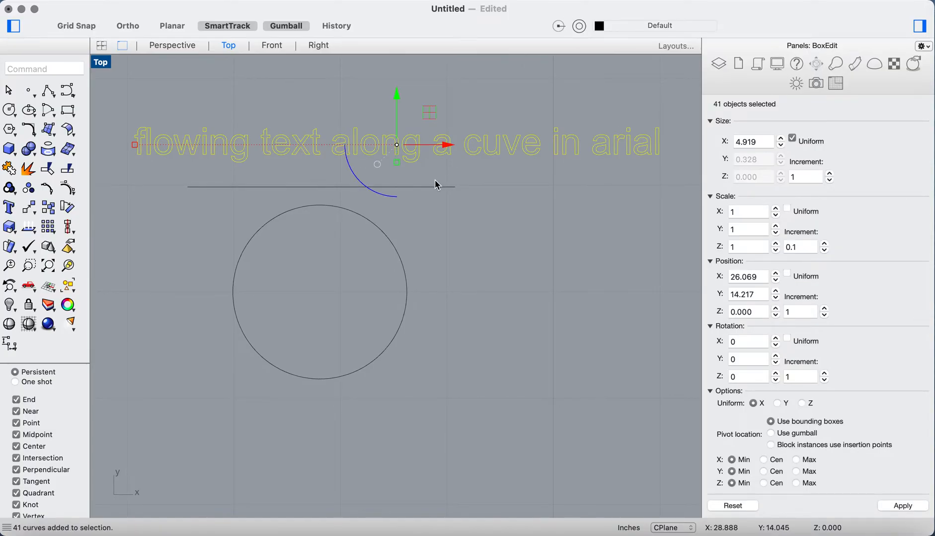
mouse_move(600, 193)
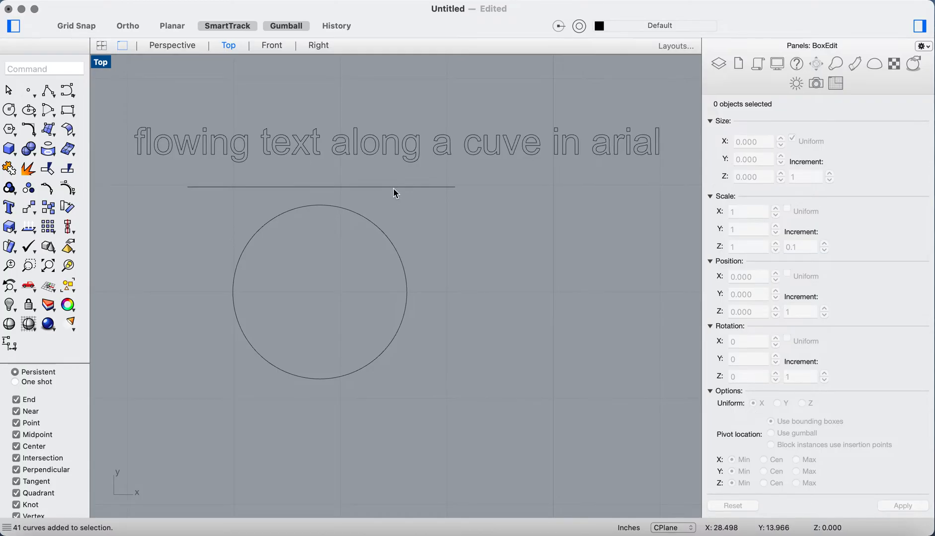
click(320, 187)
text(2.5)
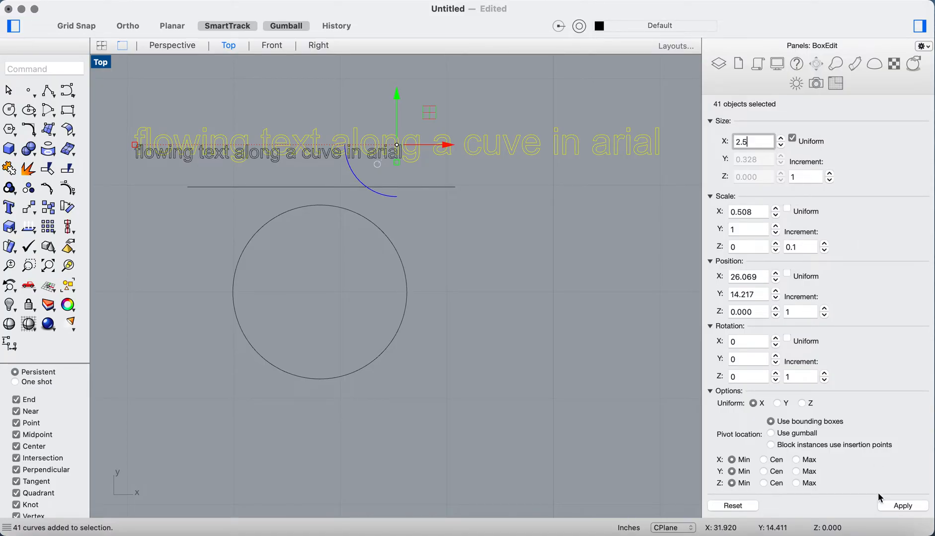
Apply the BoxEdit scaling so the text spans the line's length
click(901, 506)
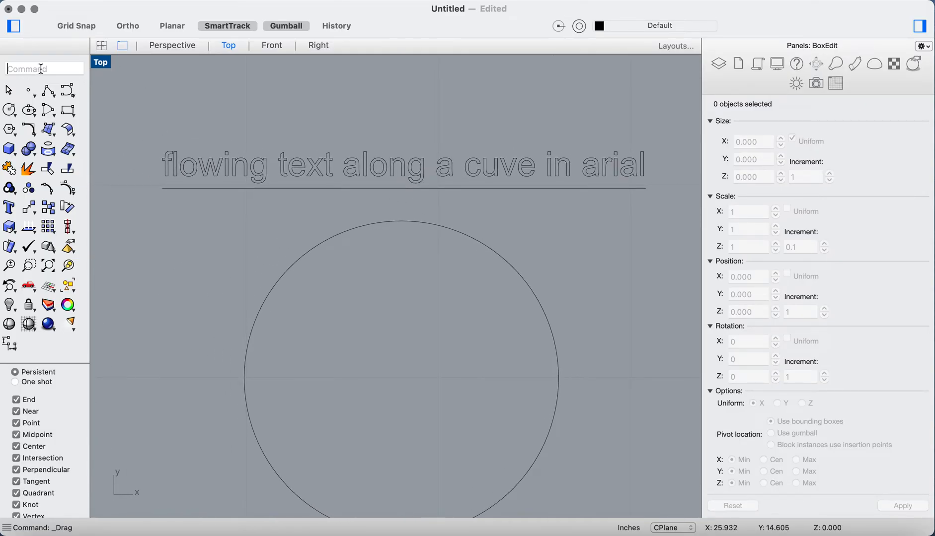
Start Flow and choose the text curves as the objects to flow along the line
text(Flow)
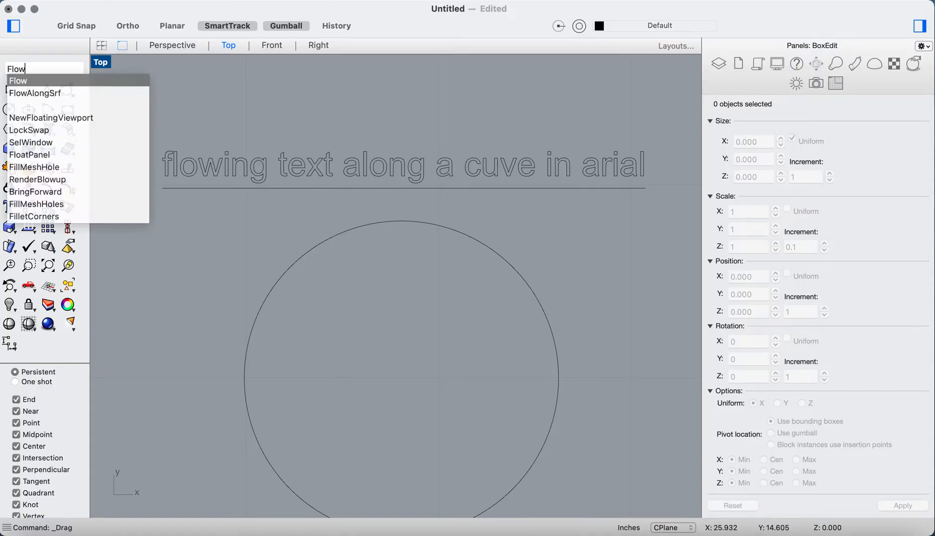
click(19, 80)
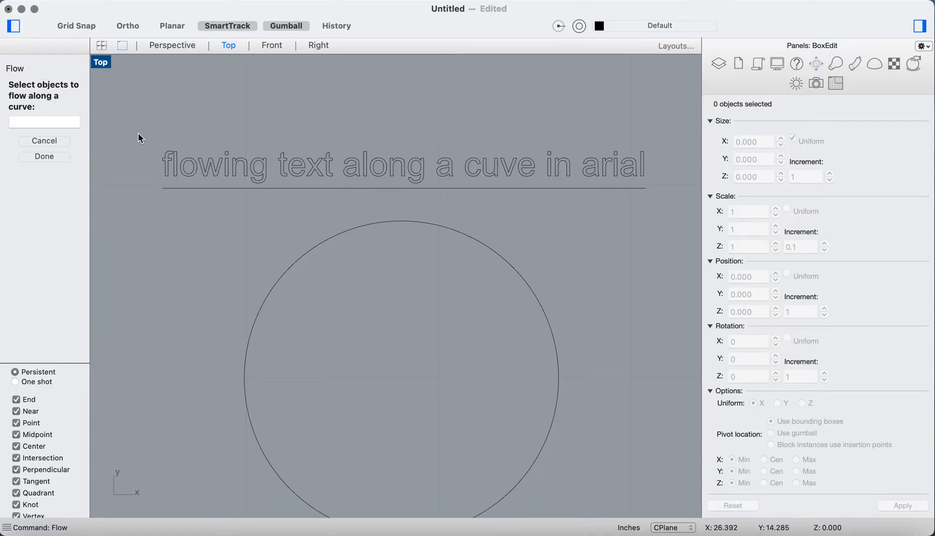
click(210, 167)
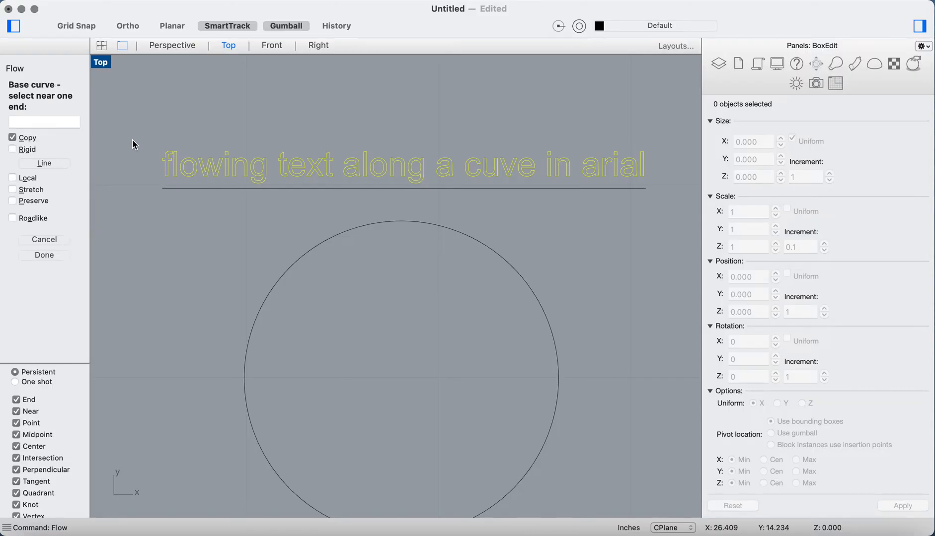
mouse_move(167, 194)
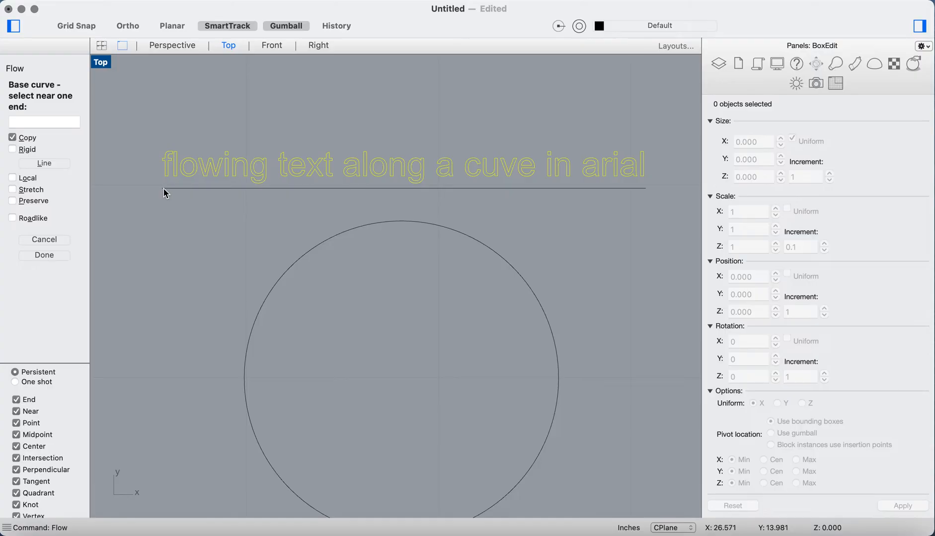
mouse_move(233, 199)
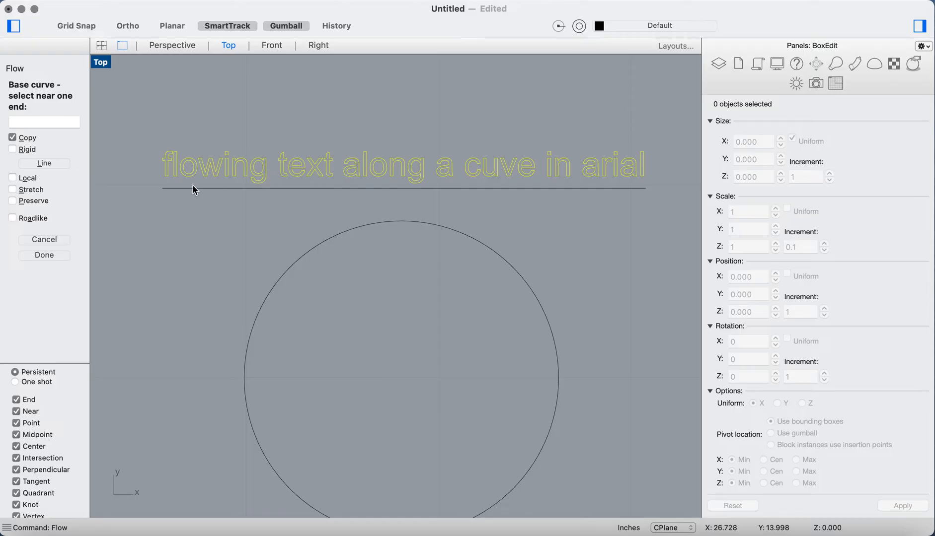
mouse_move(166, 193)
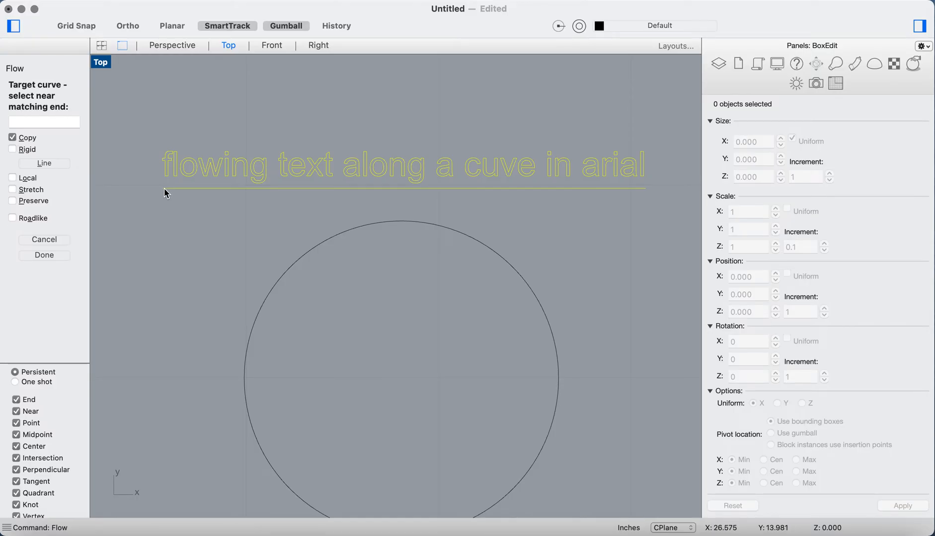
mouse_move(296, 269)
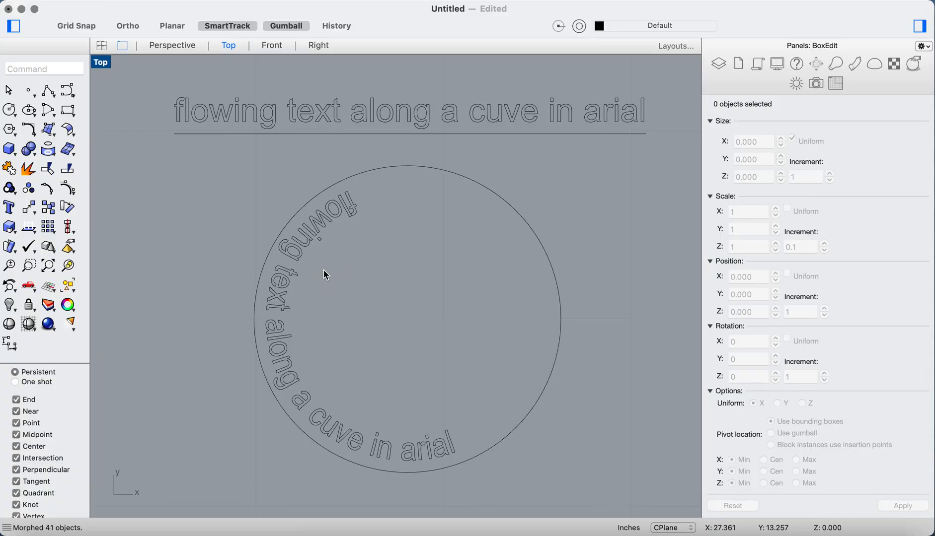
mouse_move(317, 234)
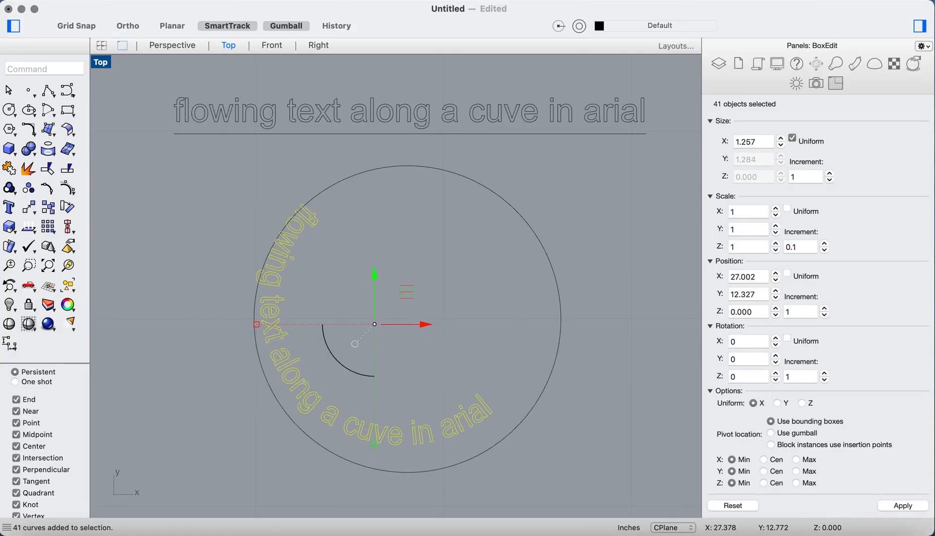
Undo the accidental gumball resize of the text flowed inside the circle
key(cmd+z)
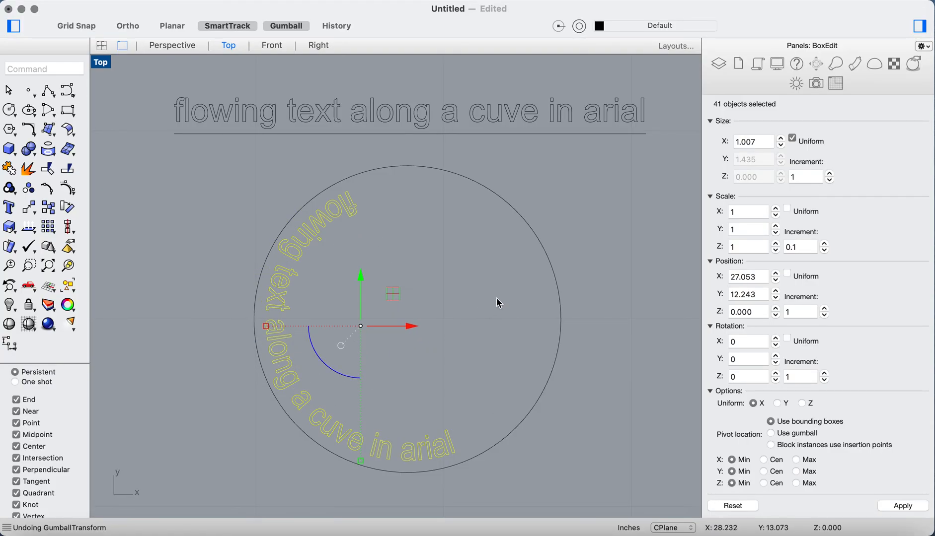